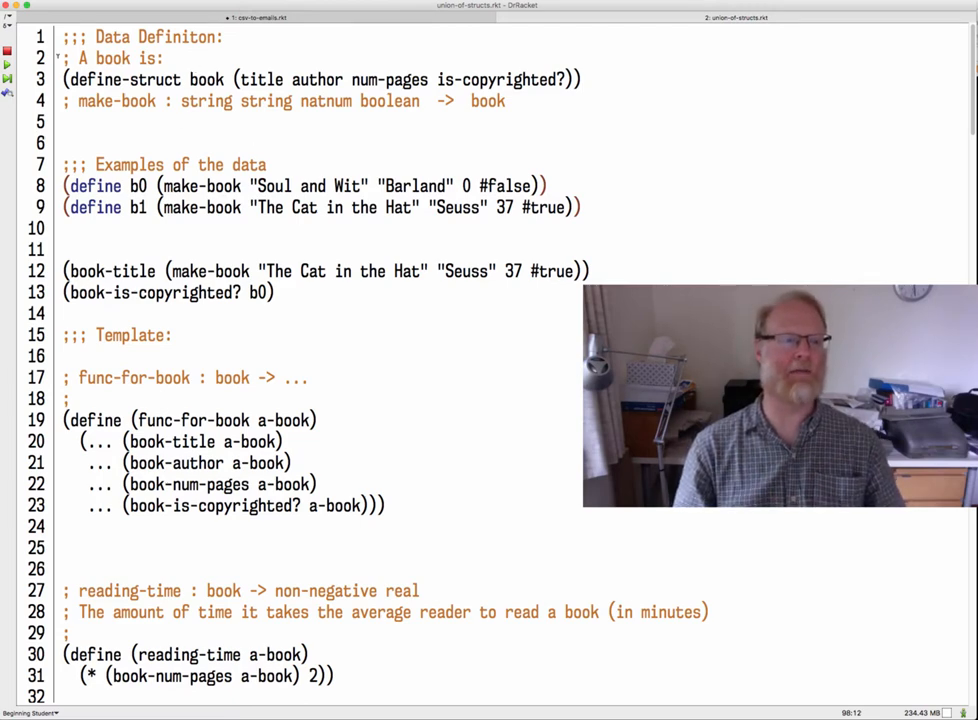
Highlight the make-book call in the b0 book example.
left_click(155, 79)
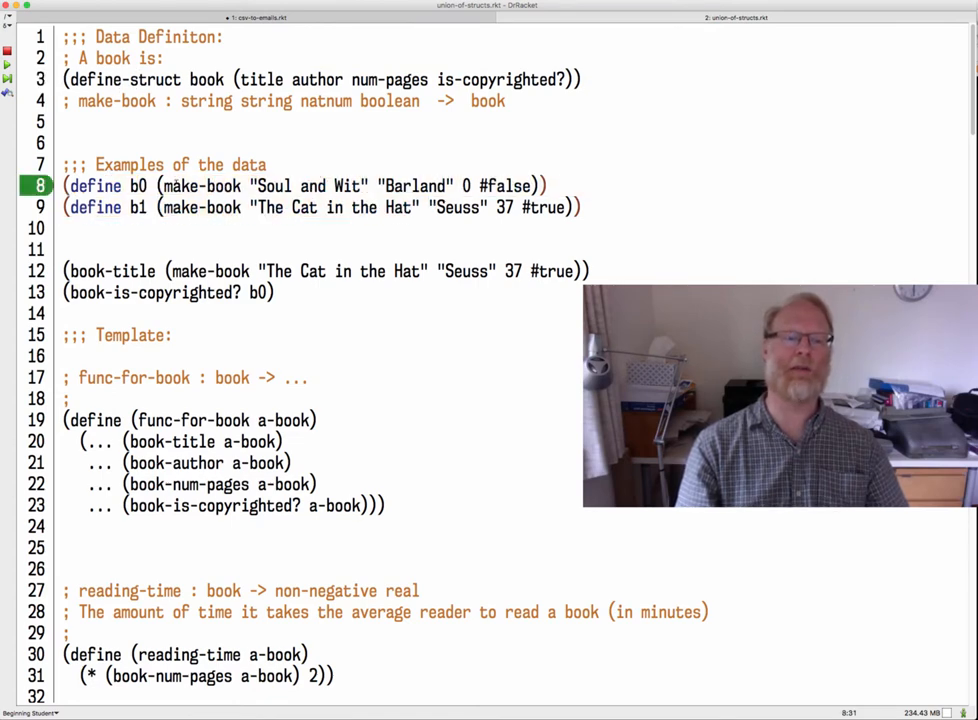
left_click_drag(163, 186, 260, 186)
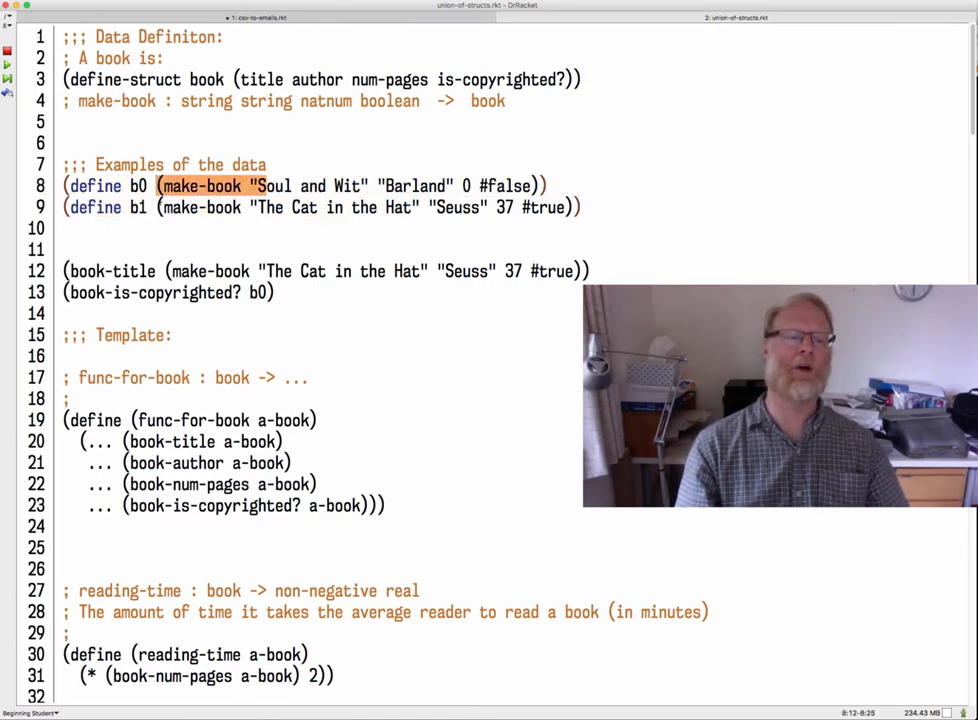
double_click(137, 186)
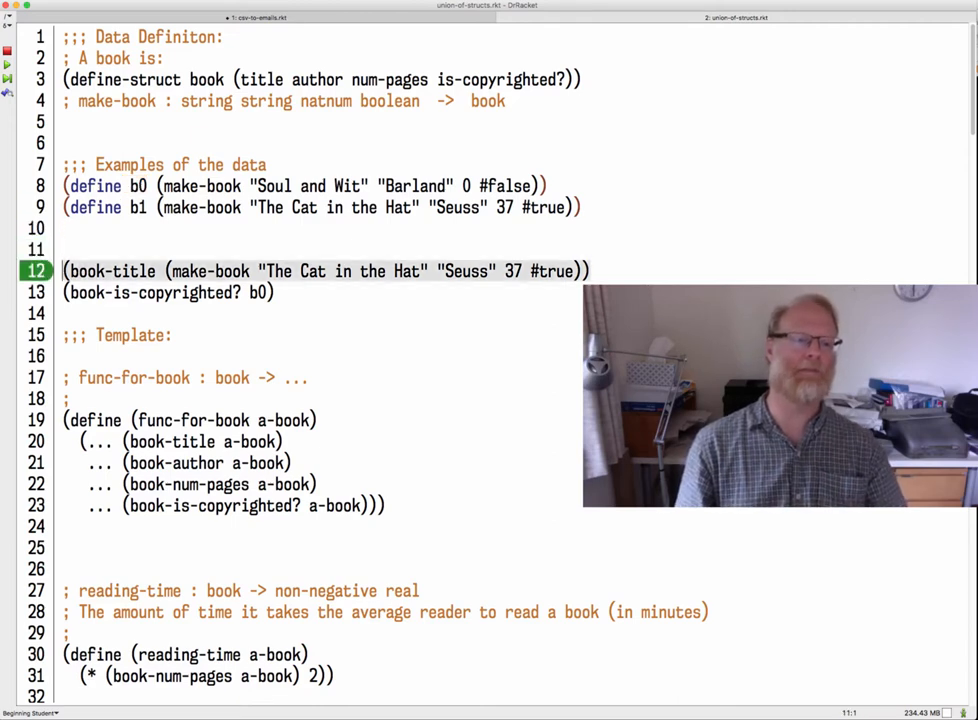
Delete the book-title and book-is-copyrighted? example lines, then select reading-time.
left_click_drag(65, 270, 275, 292)
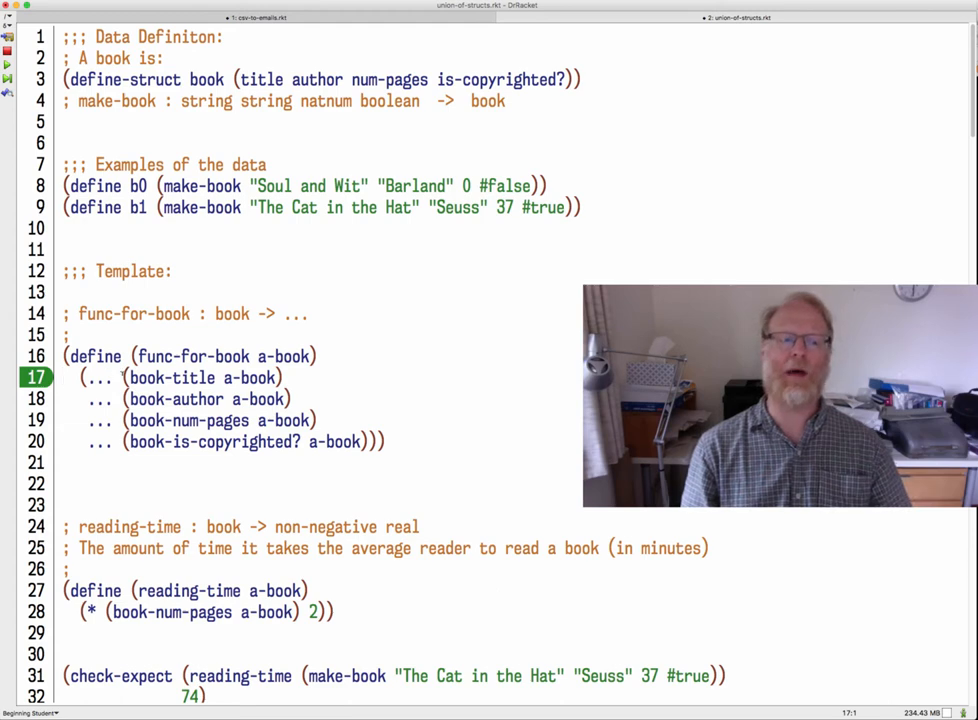
double_click(200, 377)
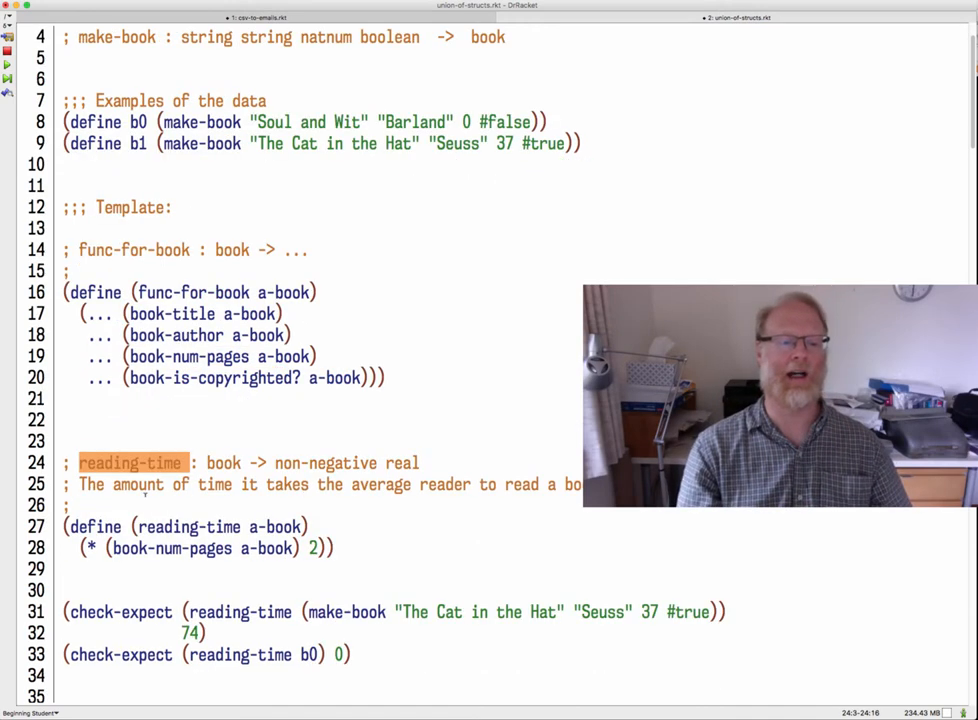
scroll("down", 3)
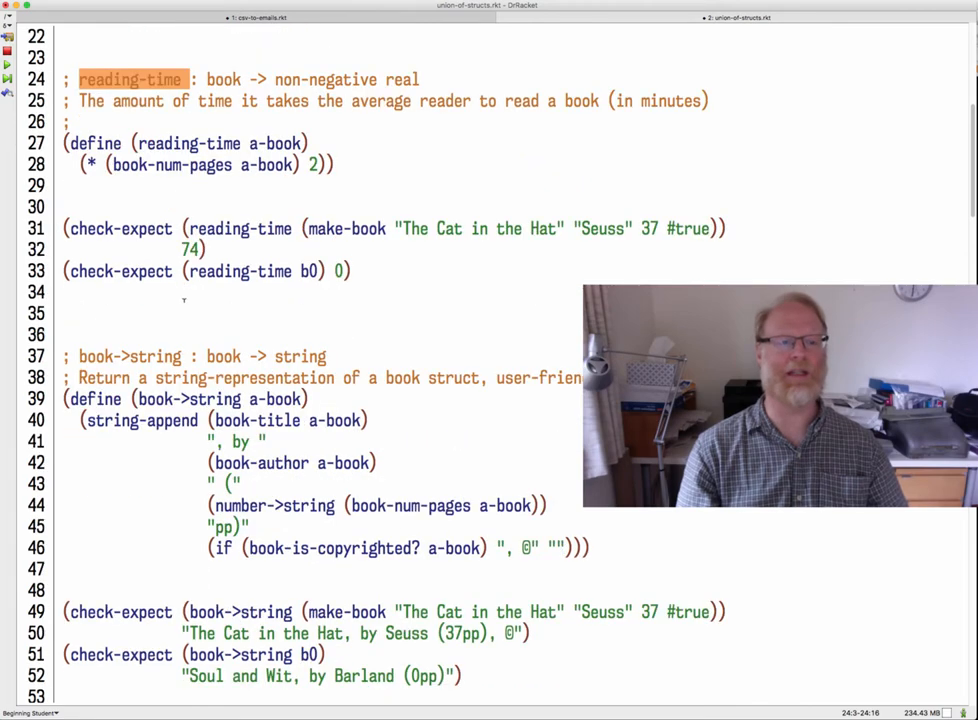
scroll("down", 3)
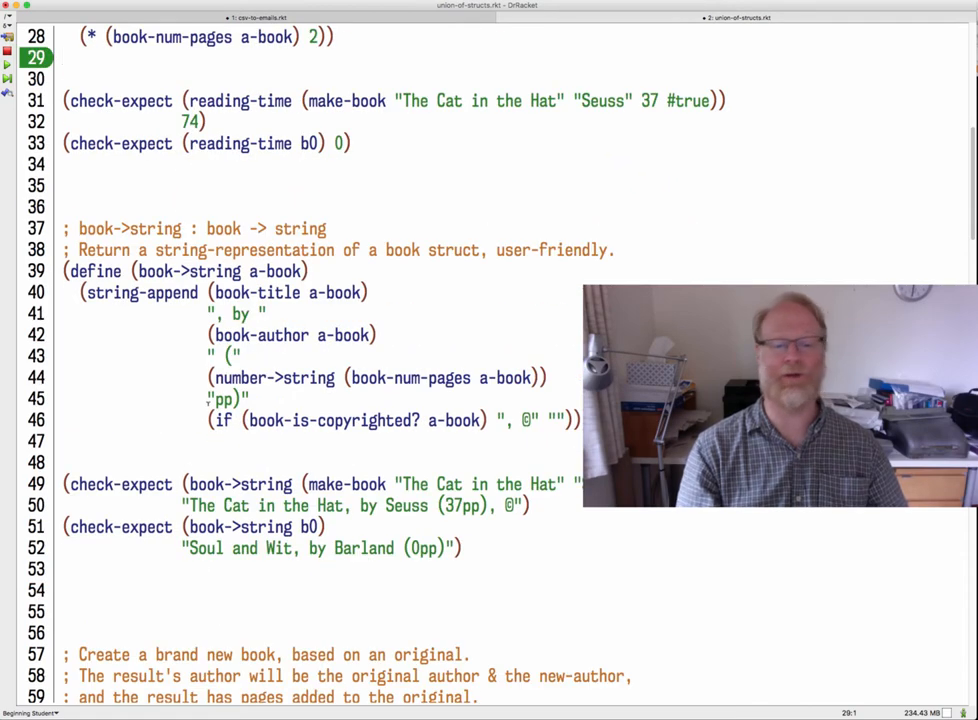
scroll("down", 3)
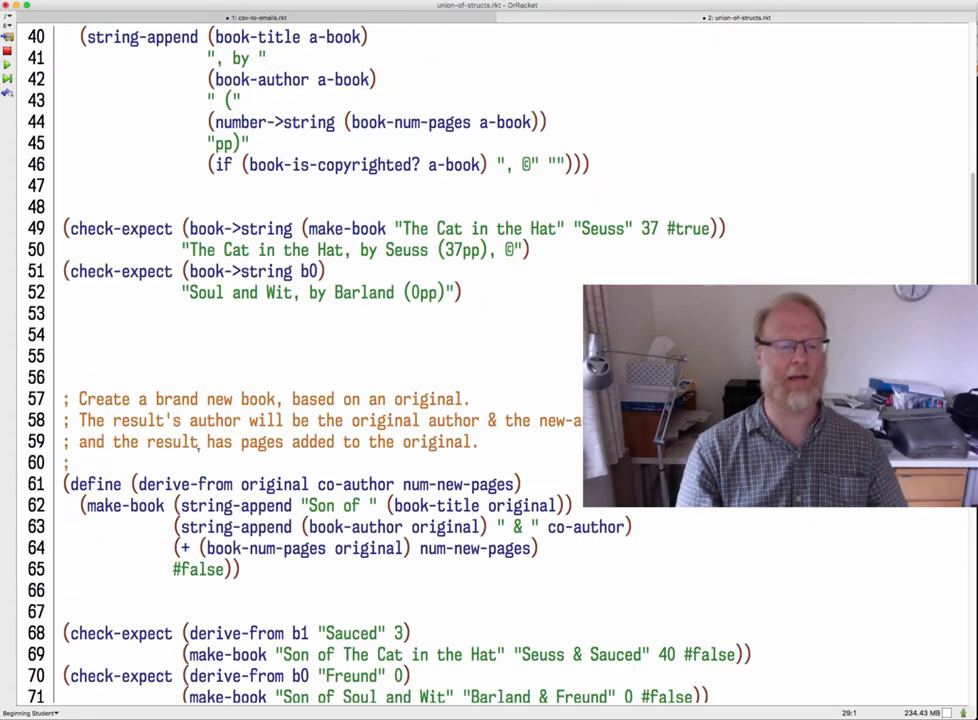
double_click(125, 505)
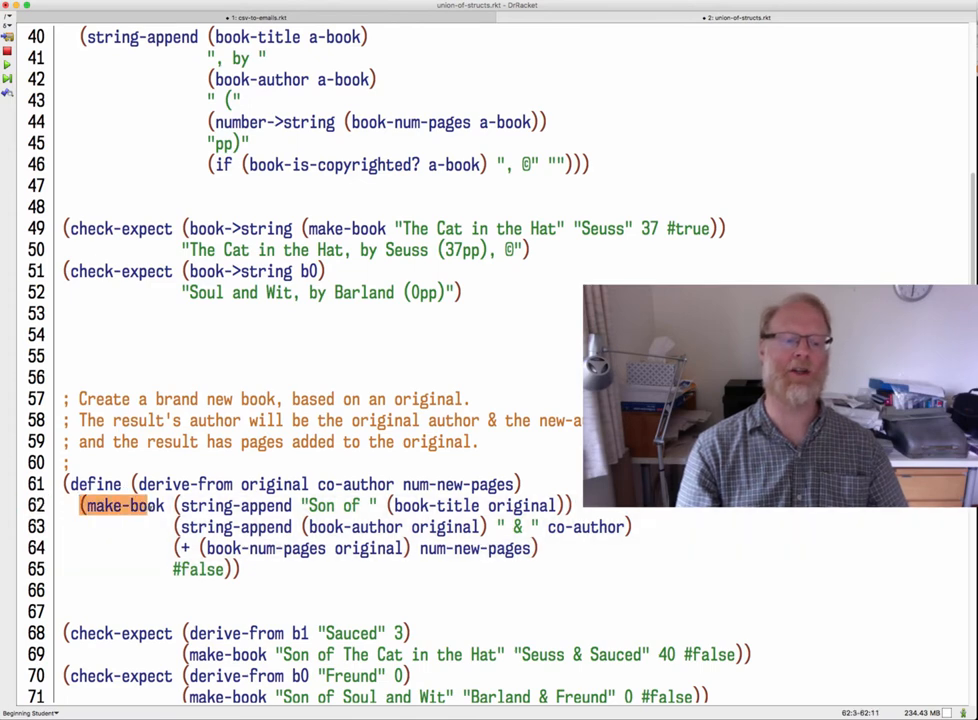